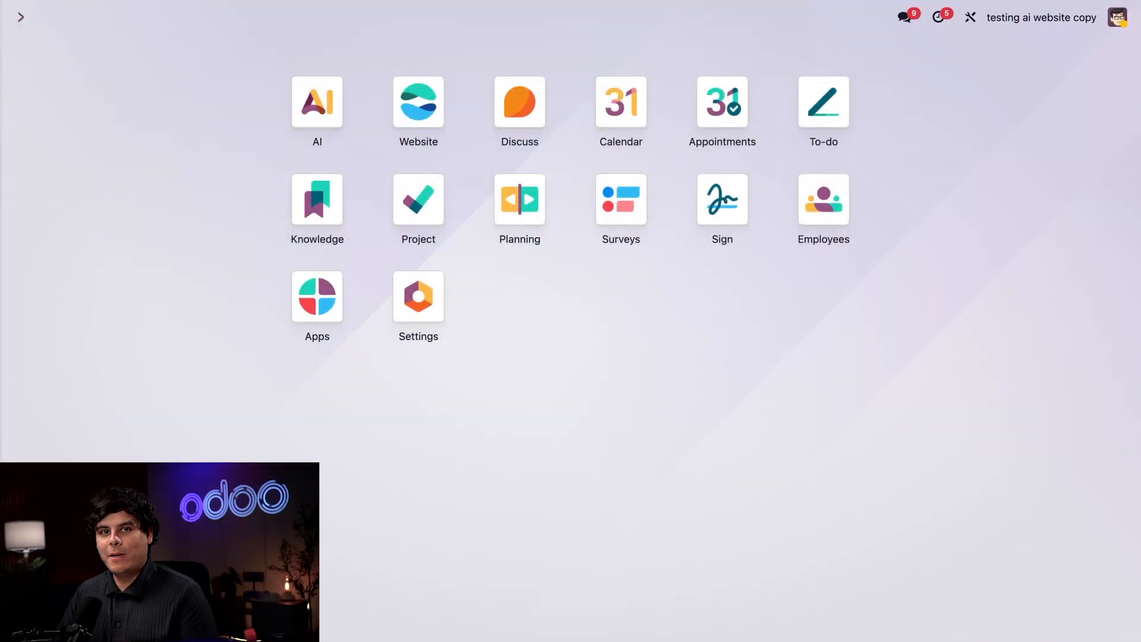
mouse_move(316, 101)
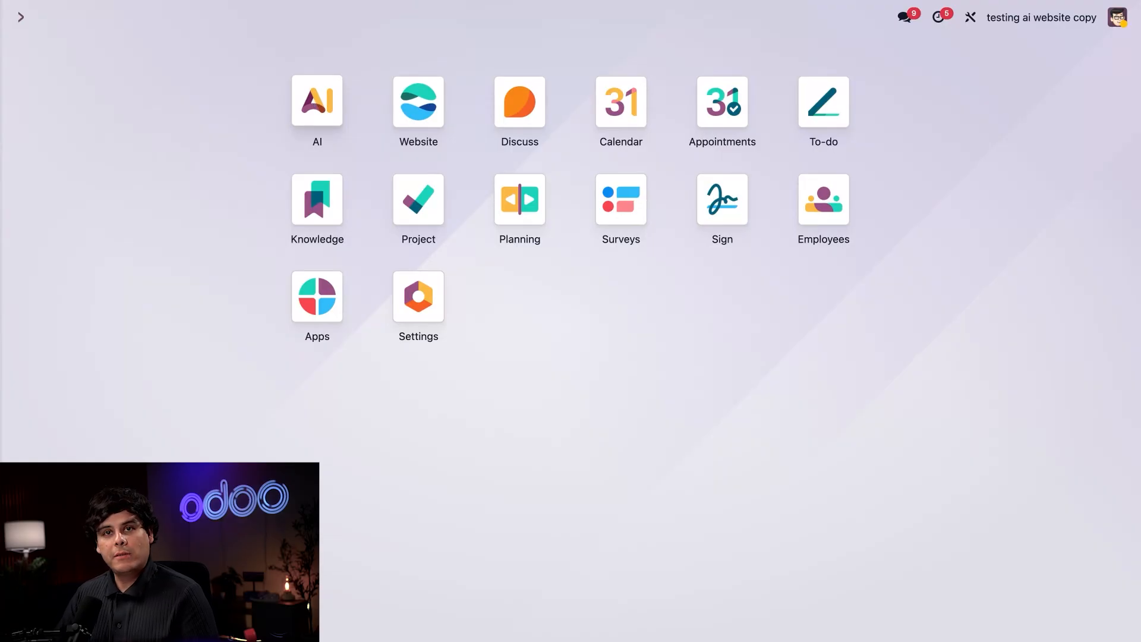
- Open the AI app and go to Configuration > Default Prompts
click(316, 102)
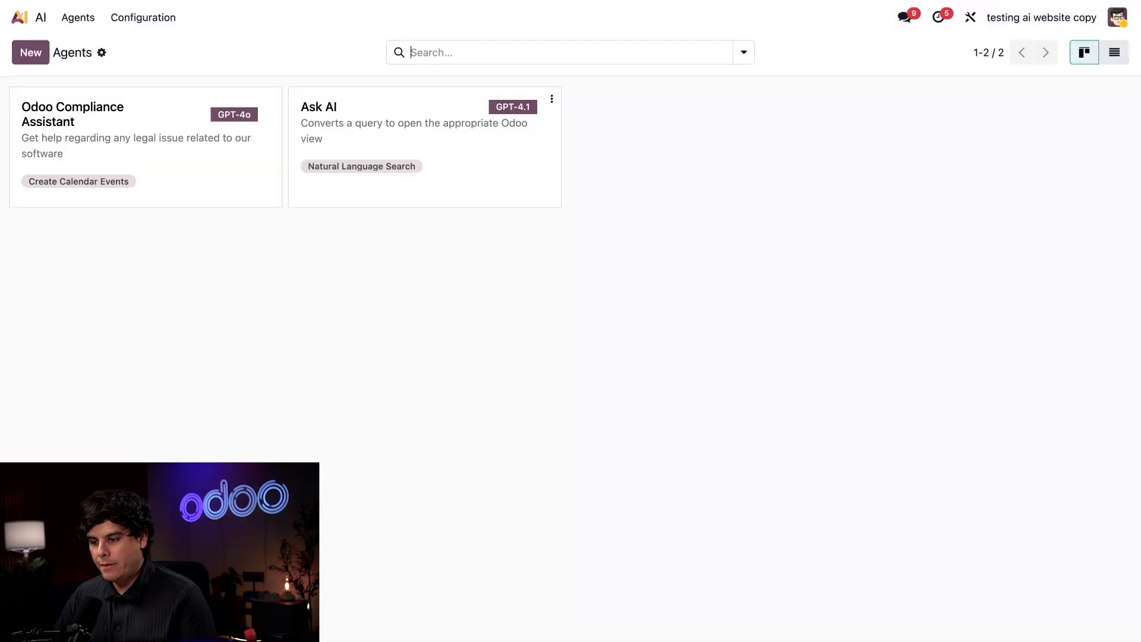
click(142, 17)
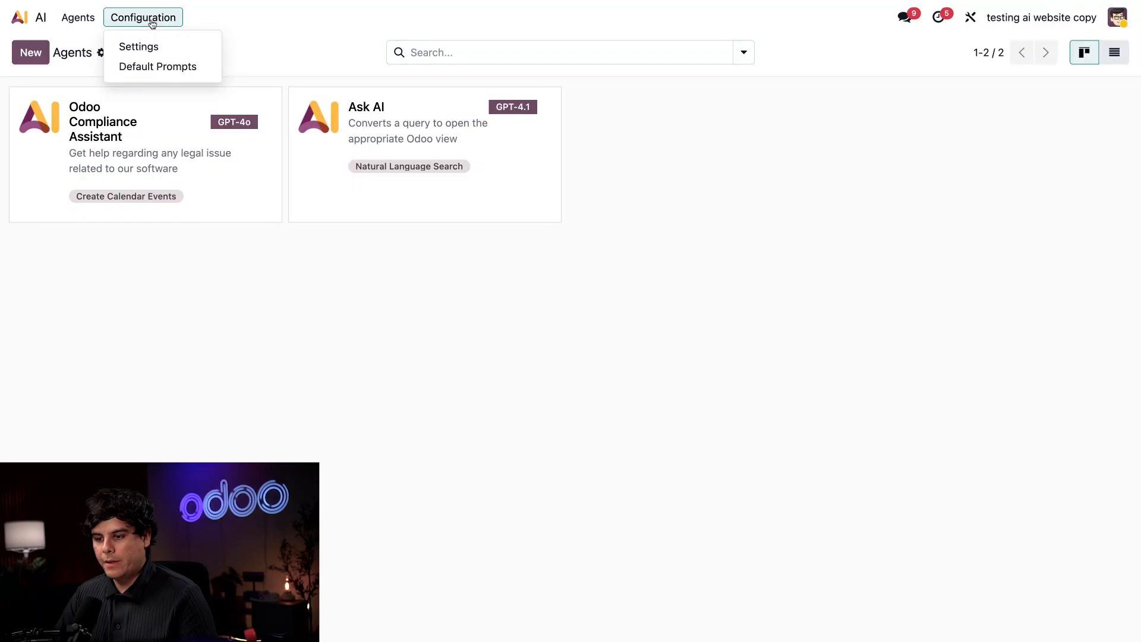
click(157, 66)
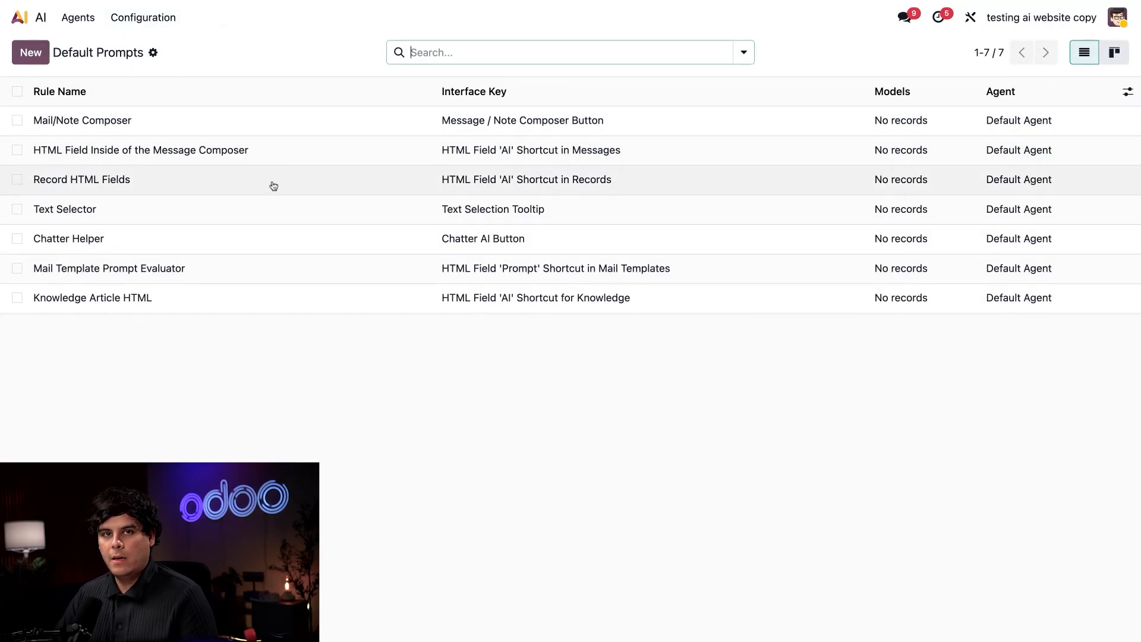
mouse_move(340, 207)
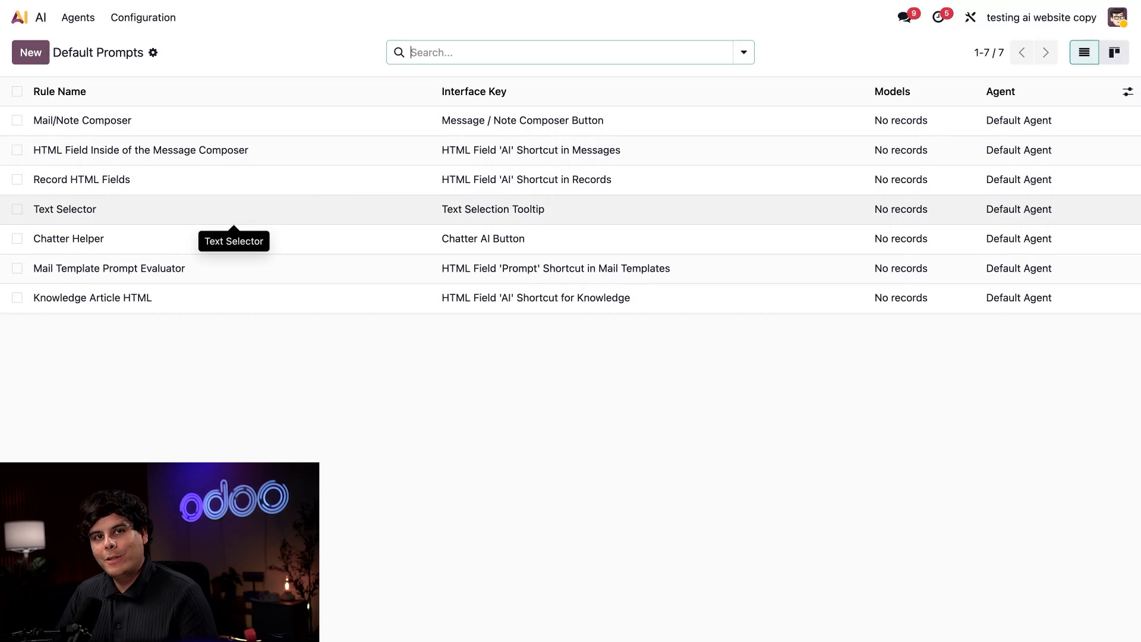
- Open the Text Selector rule from the Default Prompts list
click(64, 209)
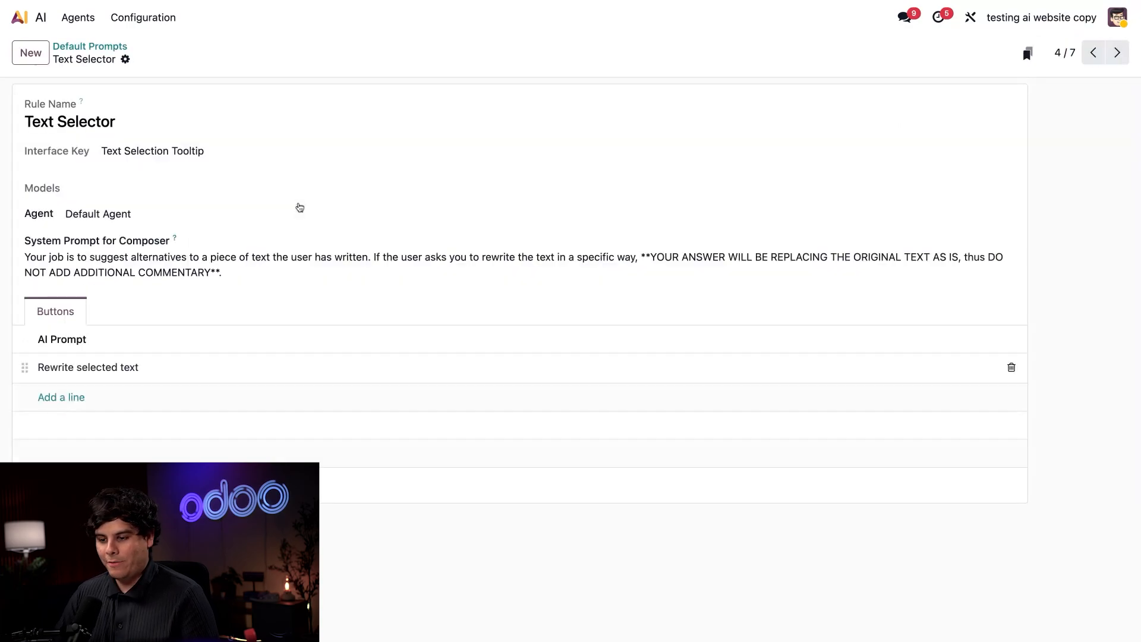
mouse_move(240, 168)
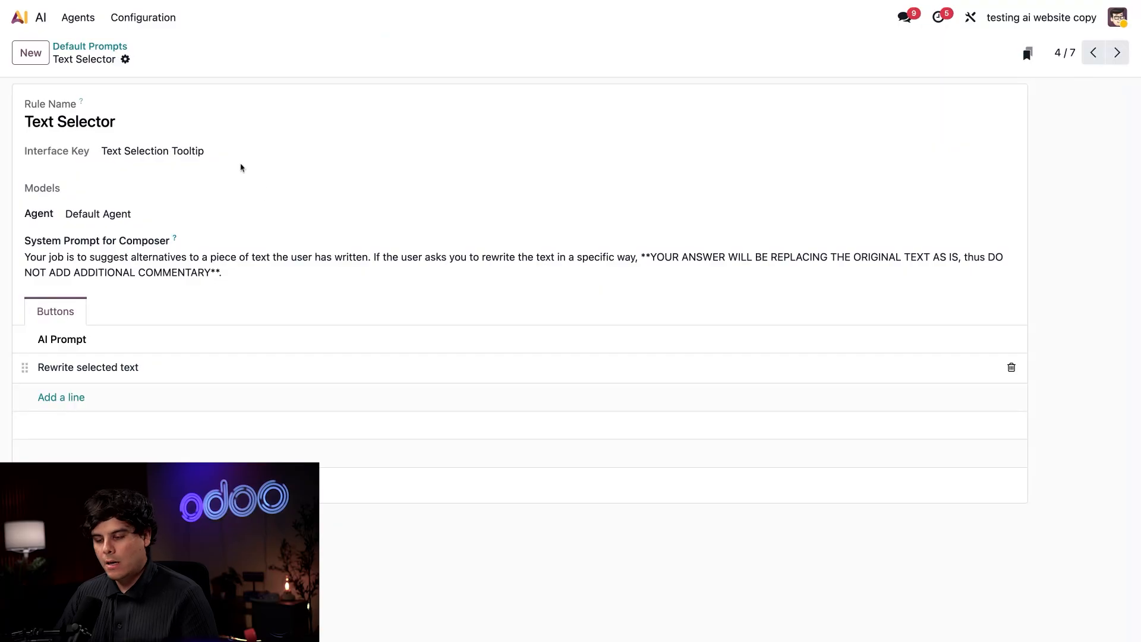
mouse_move(226, 161)
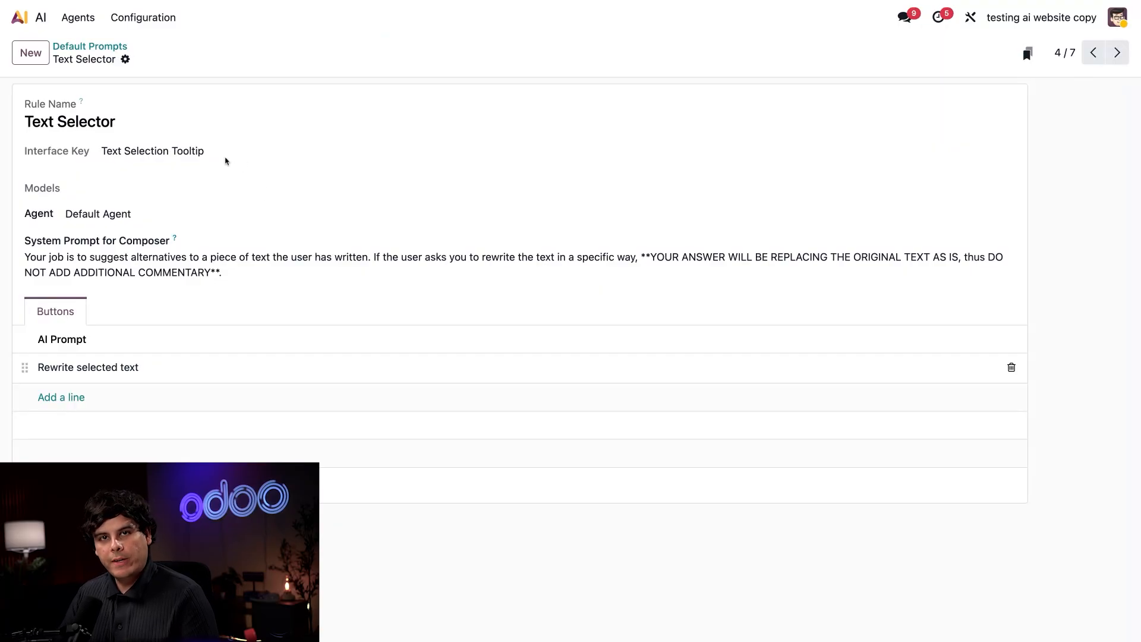
mouse_move(226, 162)
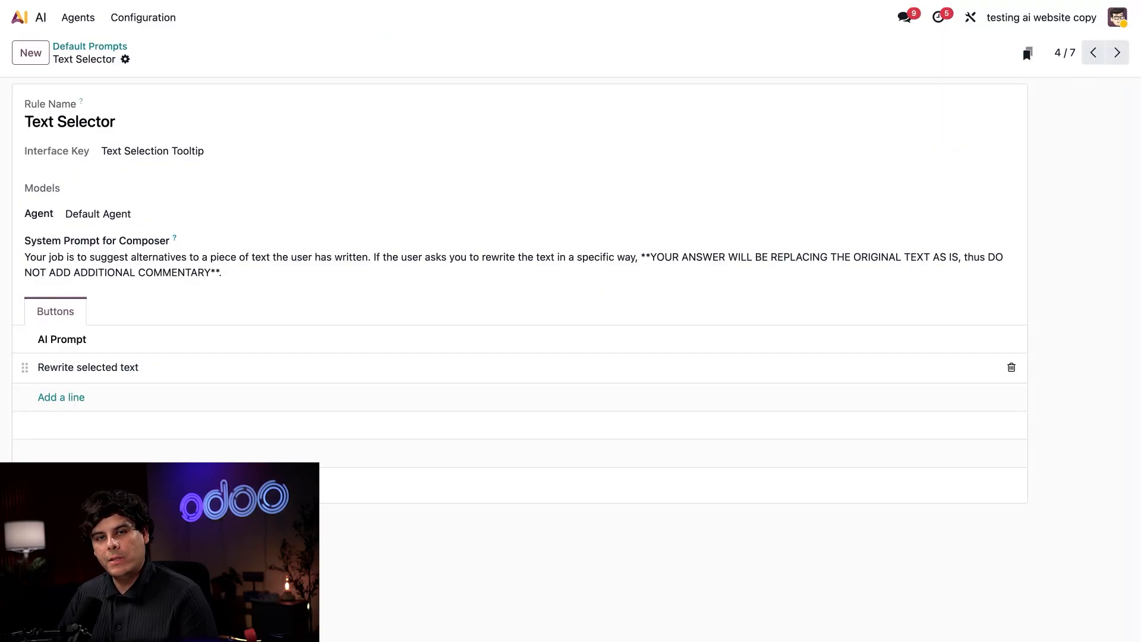
mouse_move(217, 149)
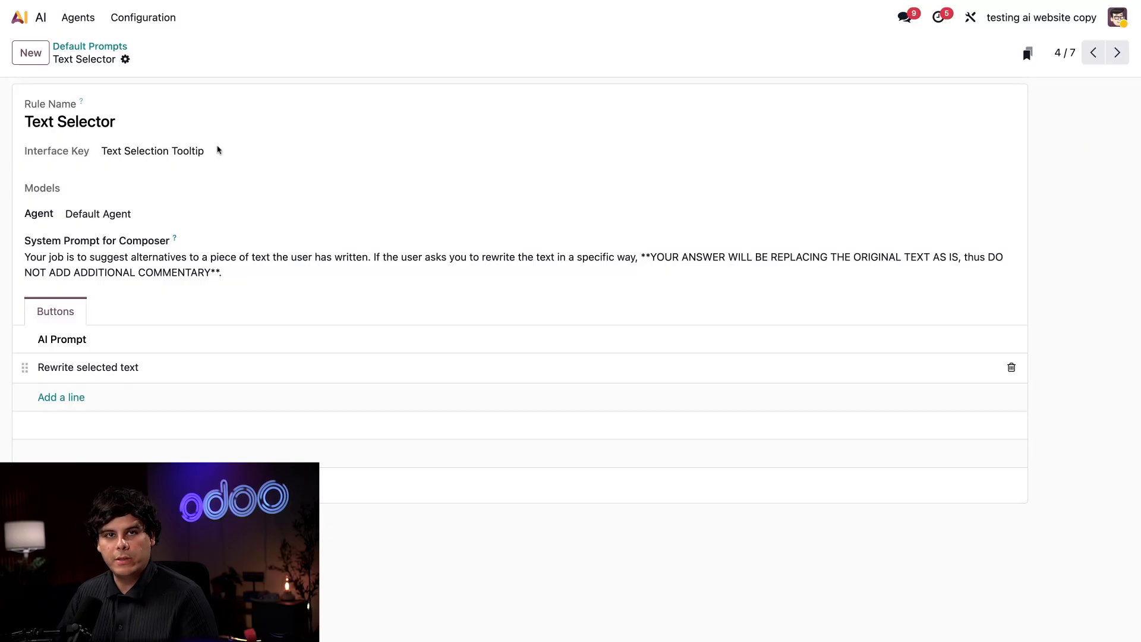
mouse_move(217, 150)
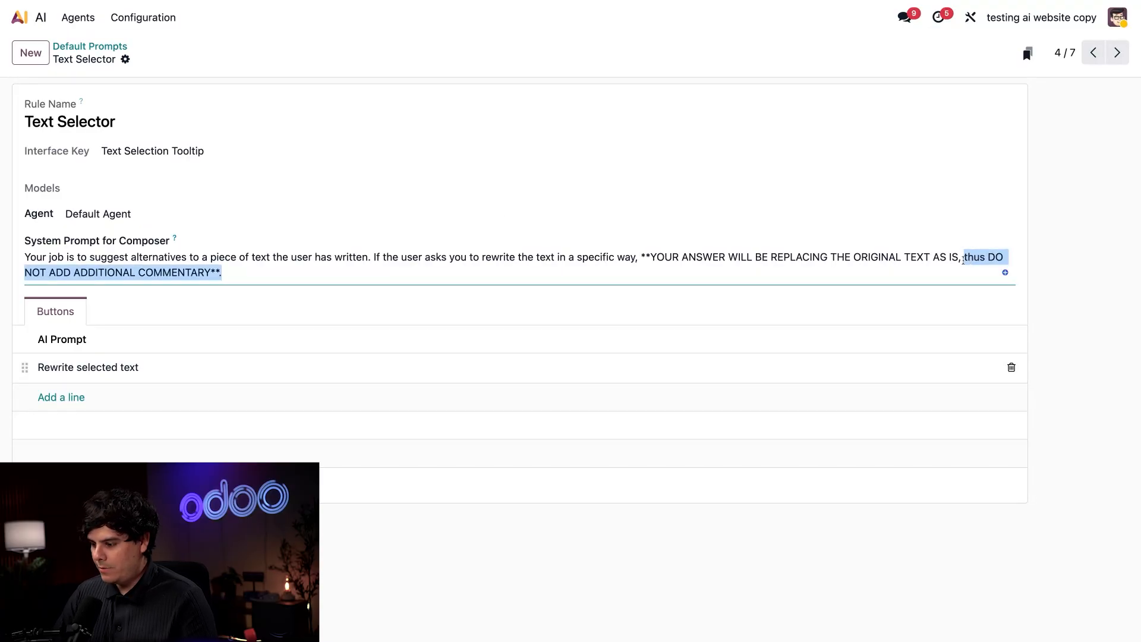
mouse_move(455, 250)
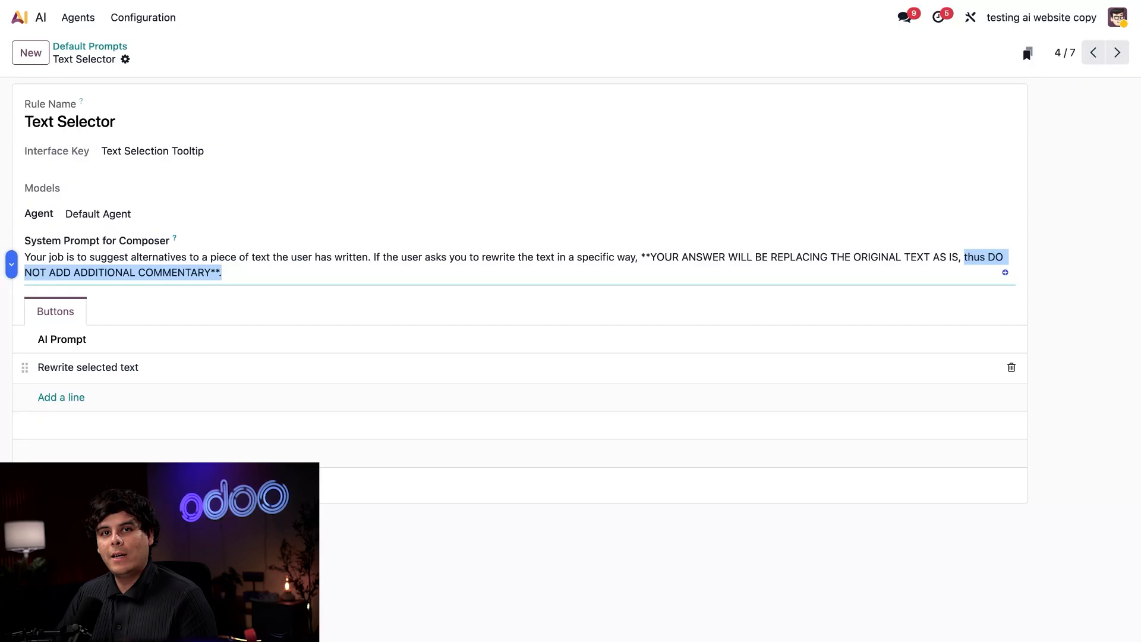
mouse_move(480, 255)
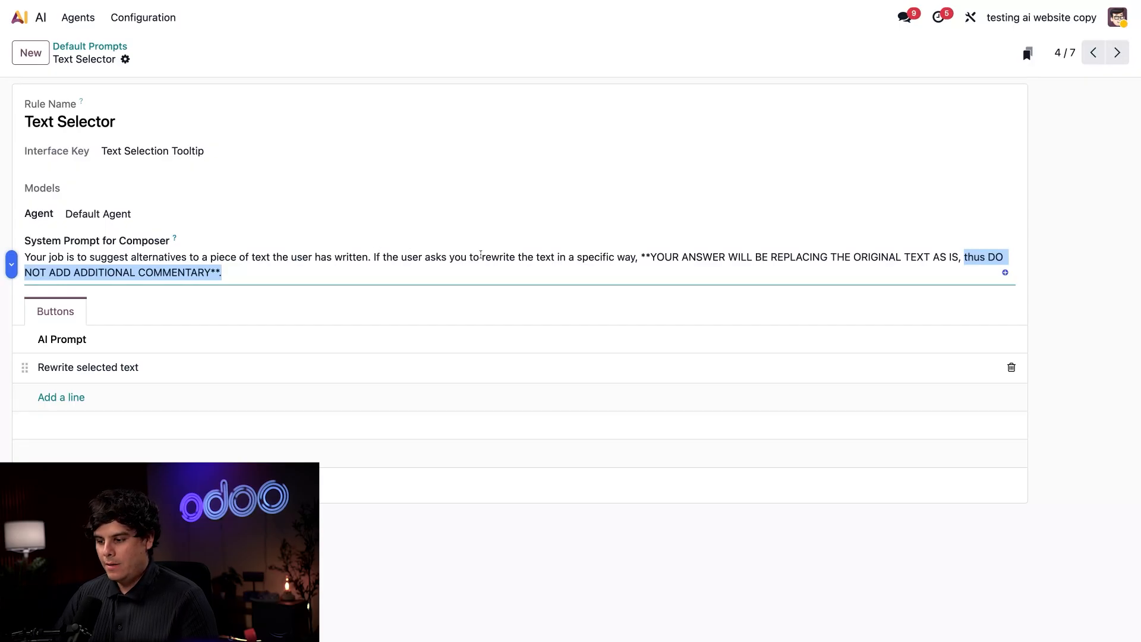
- Insert a brand-voice and SEO guidance sentence into the Text Selector system prompt, then save
click(370, 257)
text(. Ensure edits follow the brand voice guidelines and optimize for SEO by improving clarity, keyword use, and search-friendly phrasing without changing meaning)
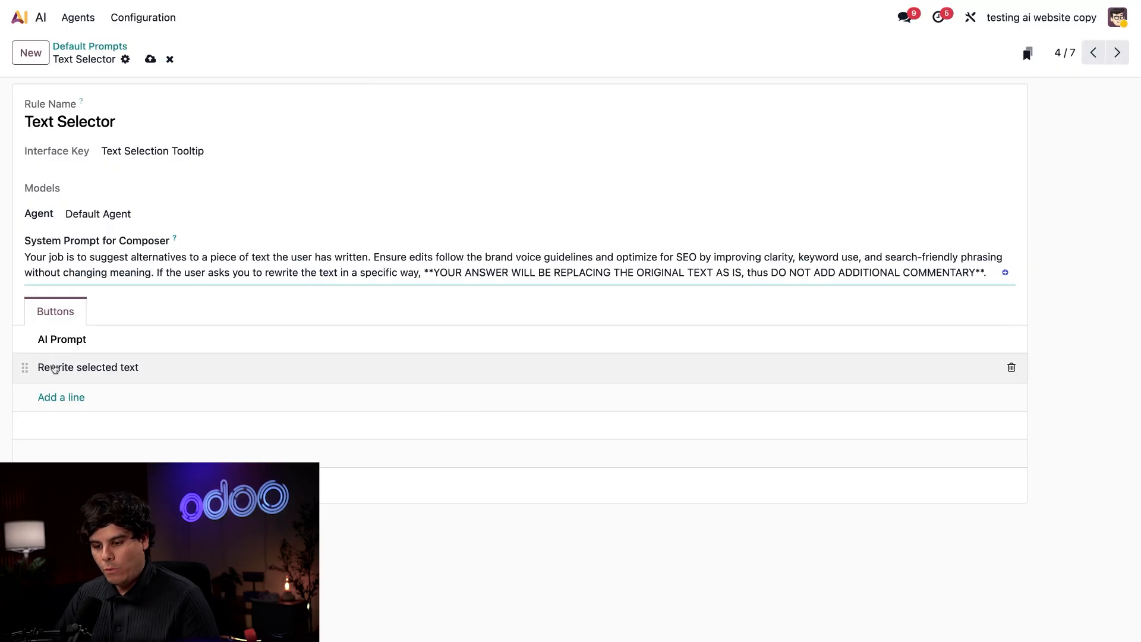
mouse_move(162, 370)
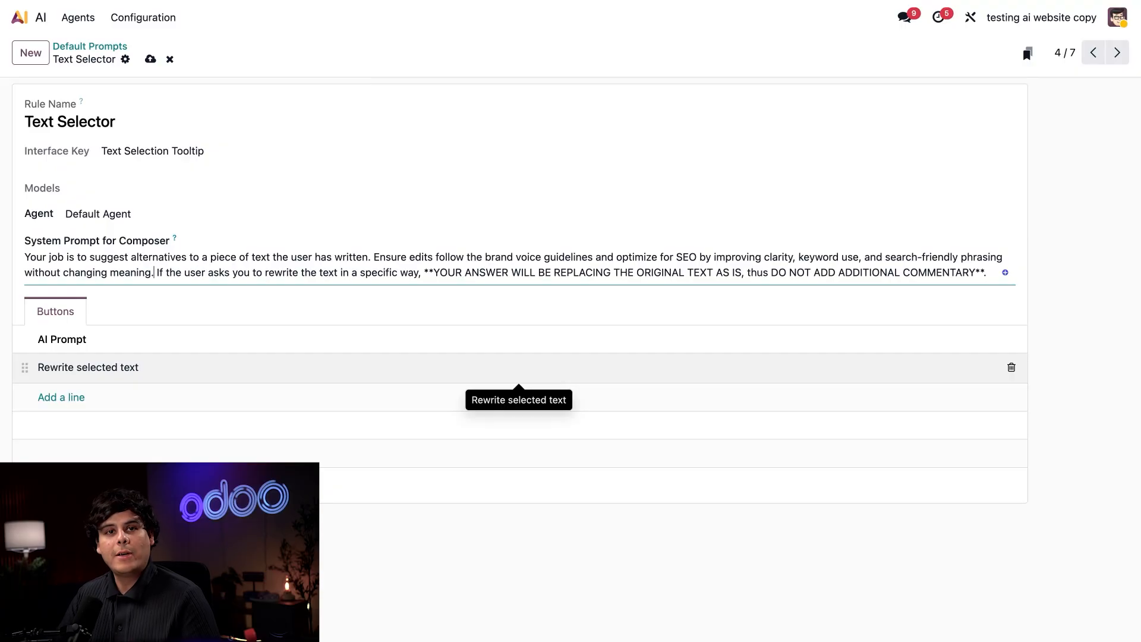
mouse_move(142, 71)
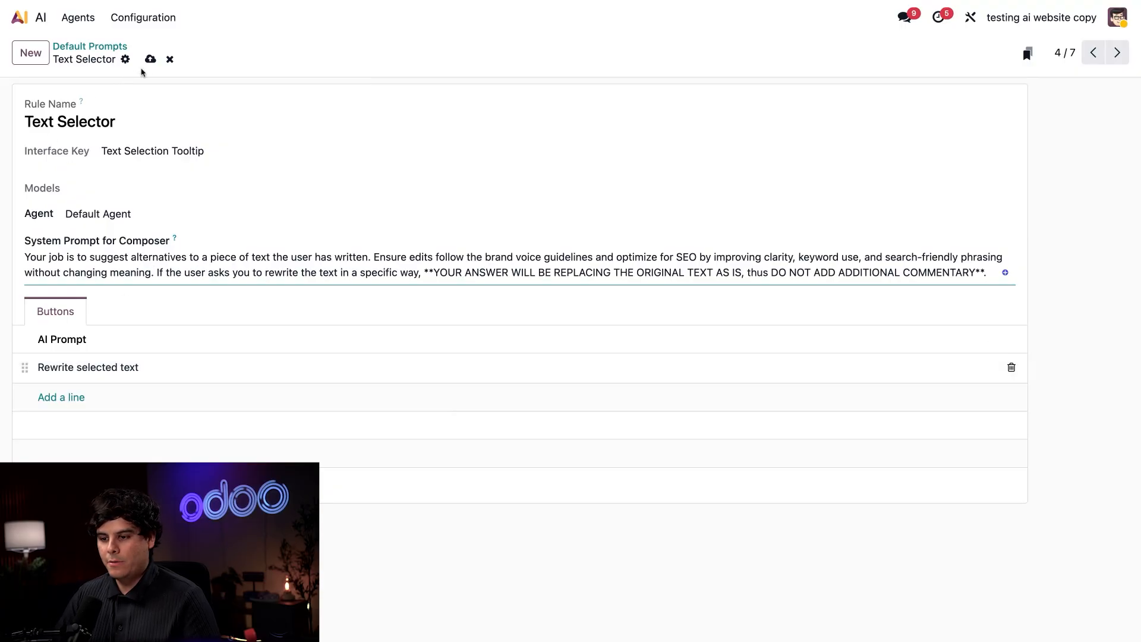
click(16, 18)
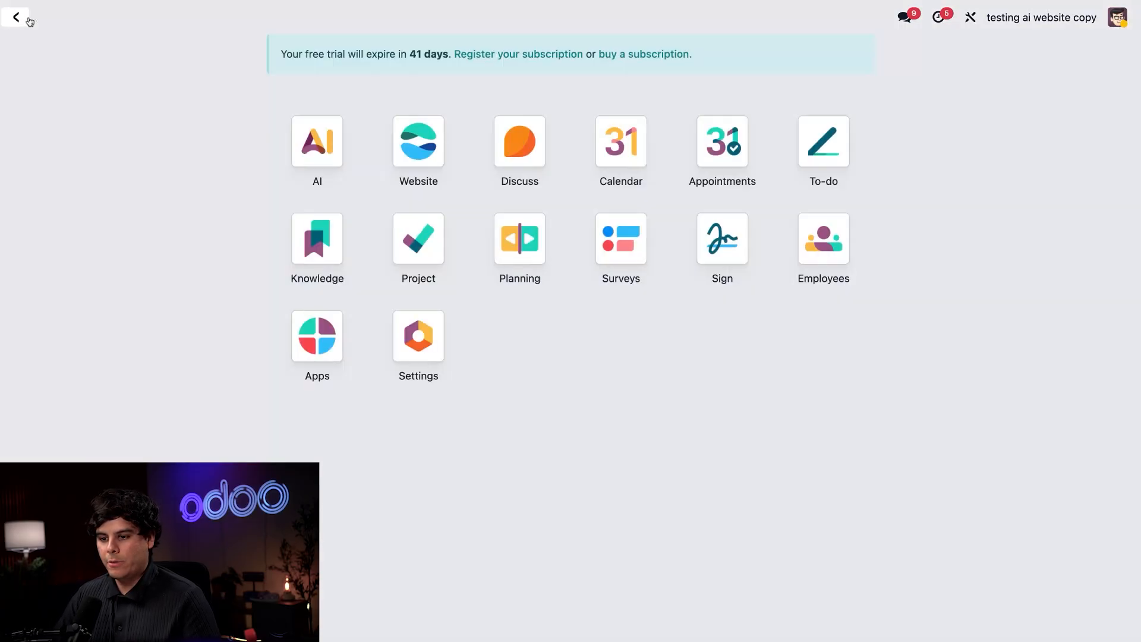
- Open the Website homepage and put it into edit mode
click(418, 141)
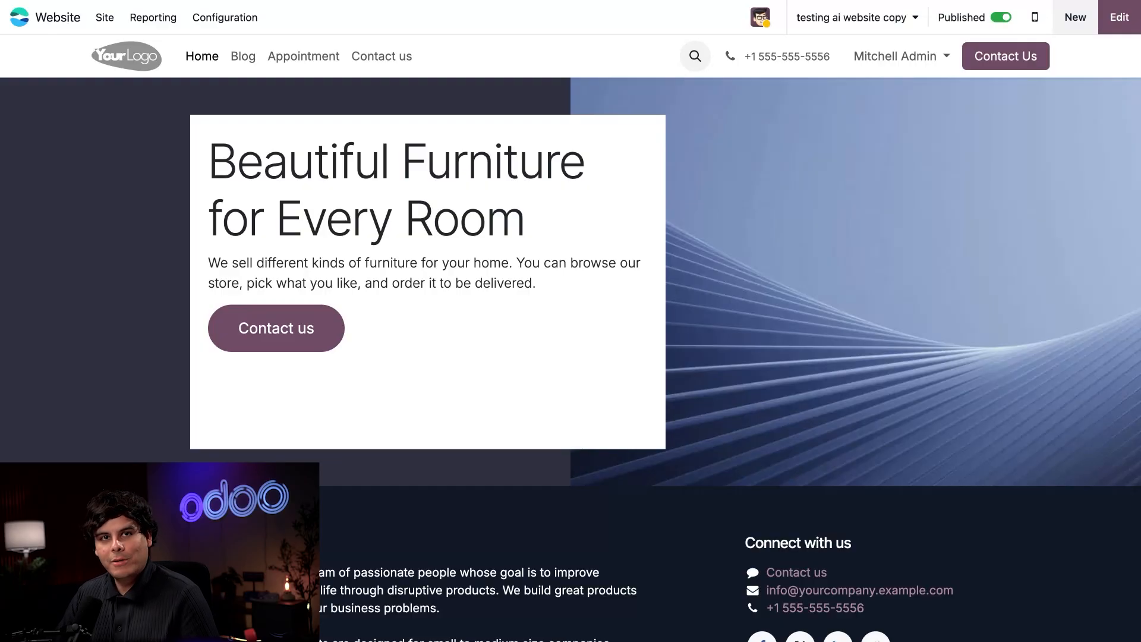
mouse_move(472, 197)
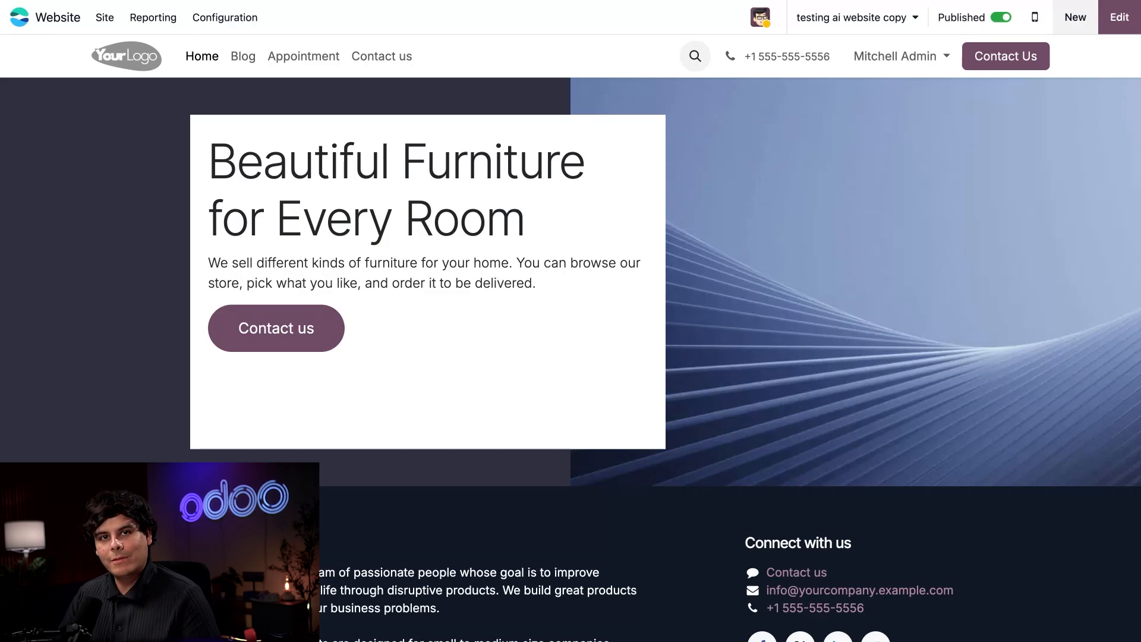
click(1119, 16)
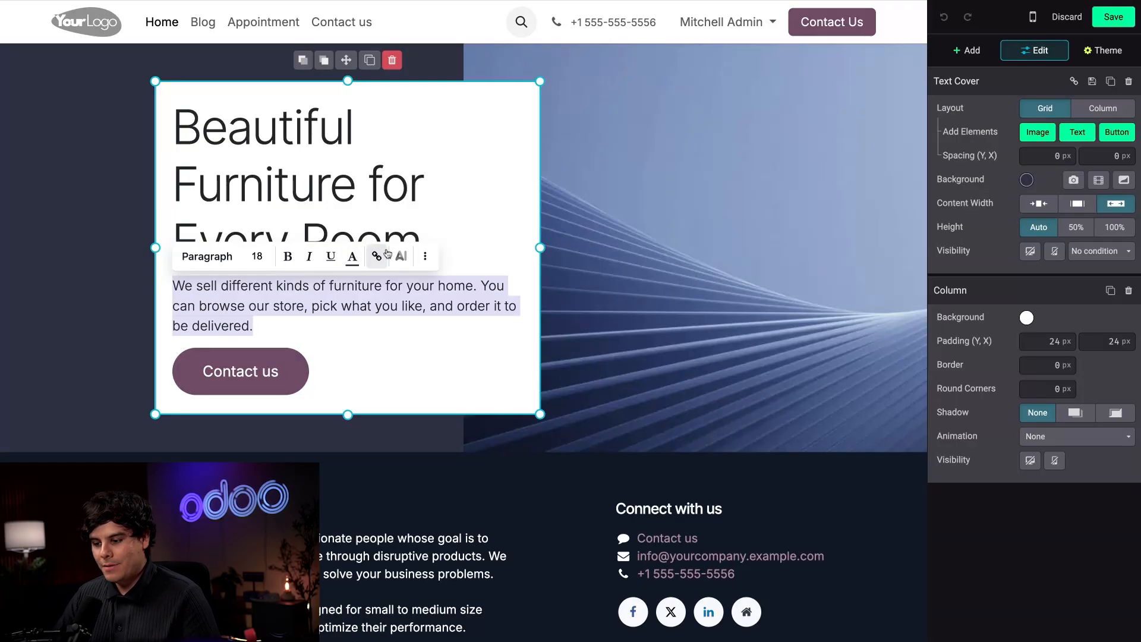
- Replace the hero paragraph with the Default Agent's AI rewrite and close the AI chat
click(400, 256)
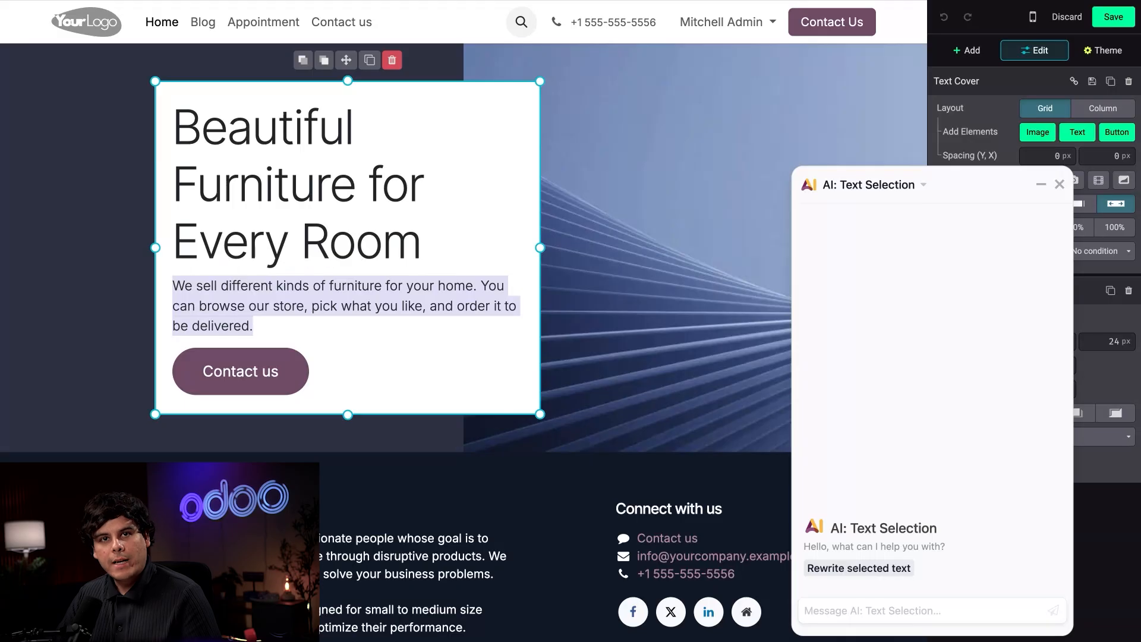
click(858, 567)
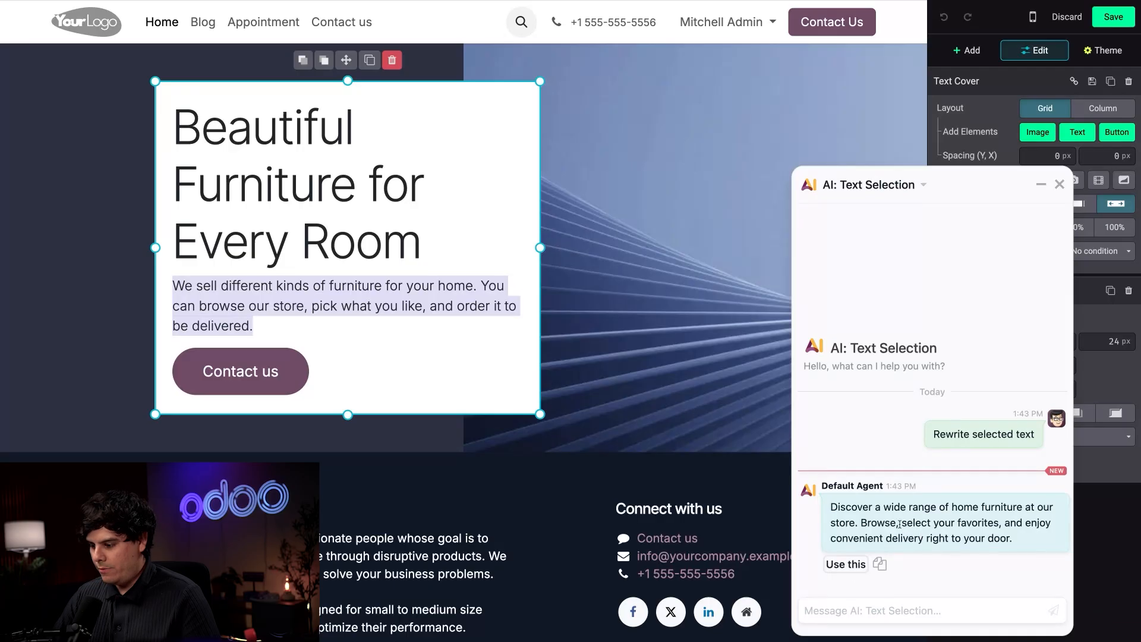
mouse_move(877, 531)
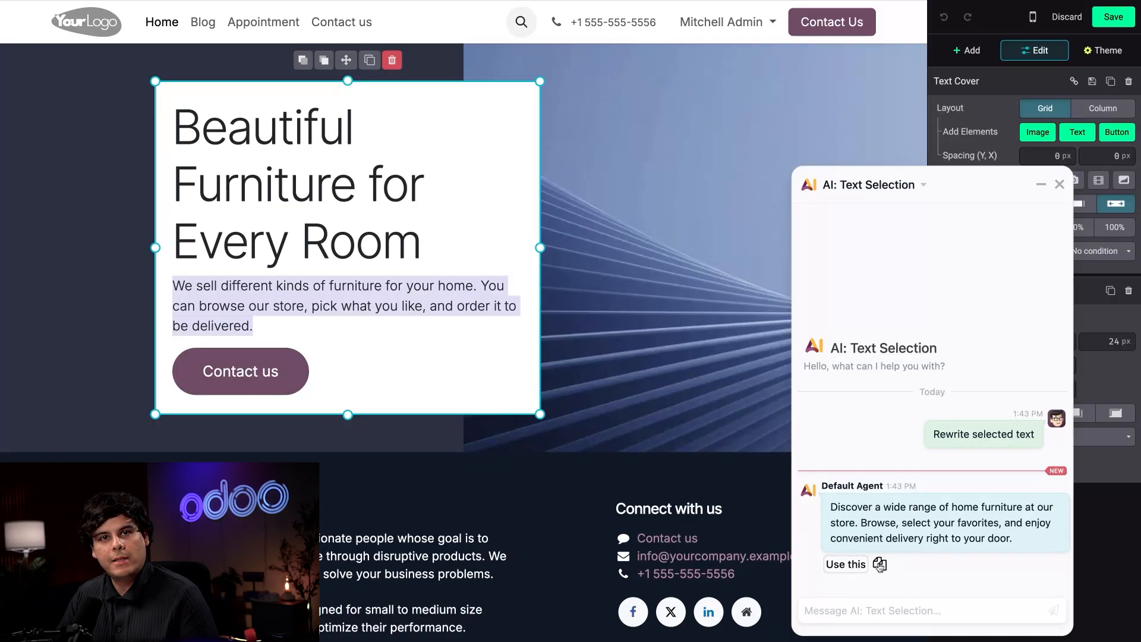
mouse_move(877, 568)
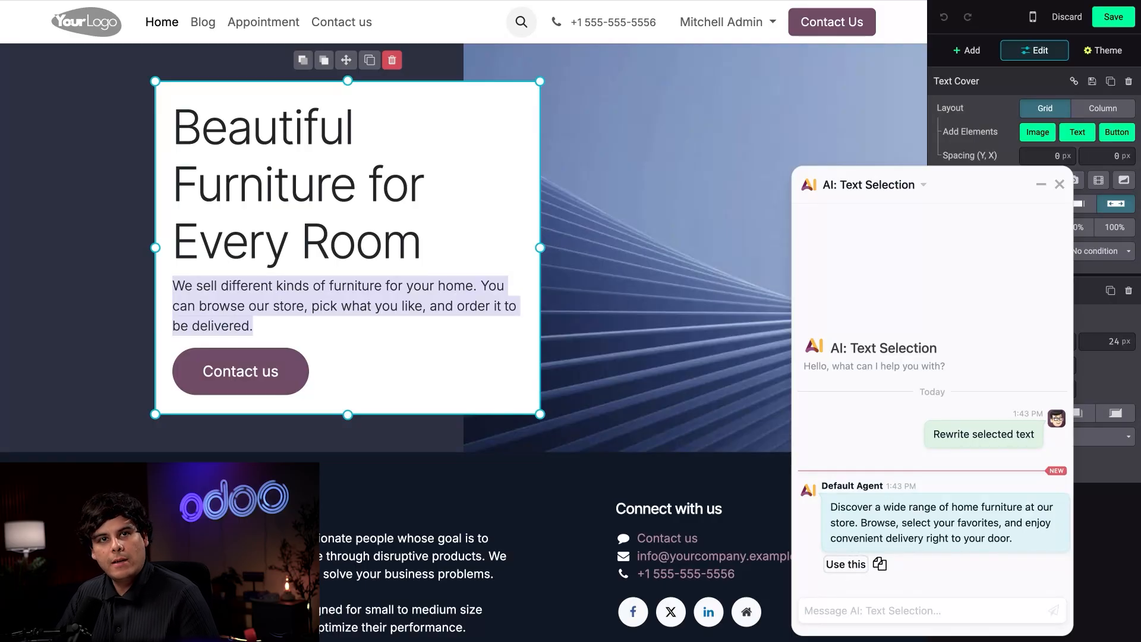
click(844, 564)
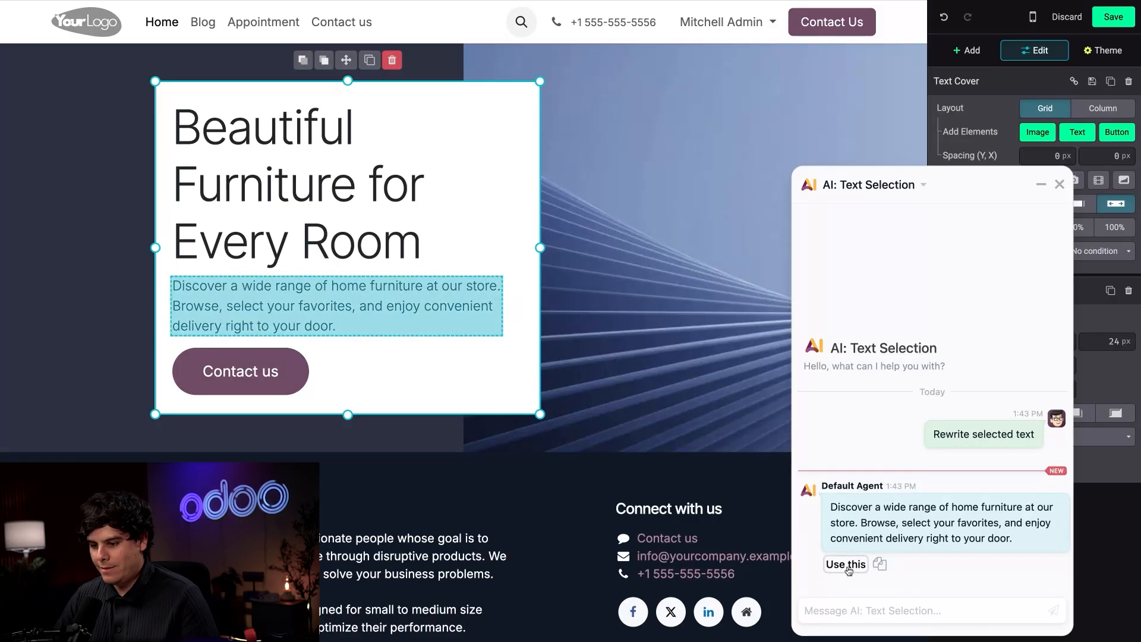
click(845, 565)
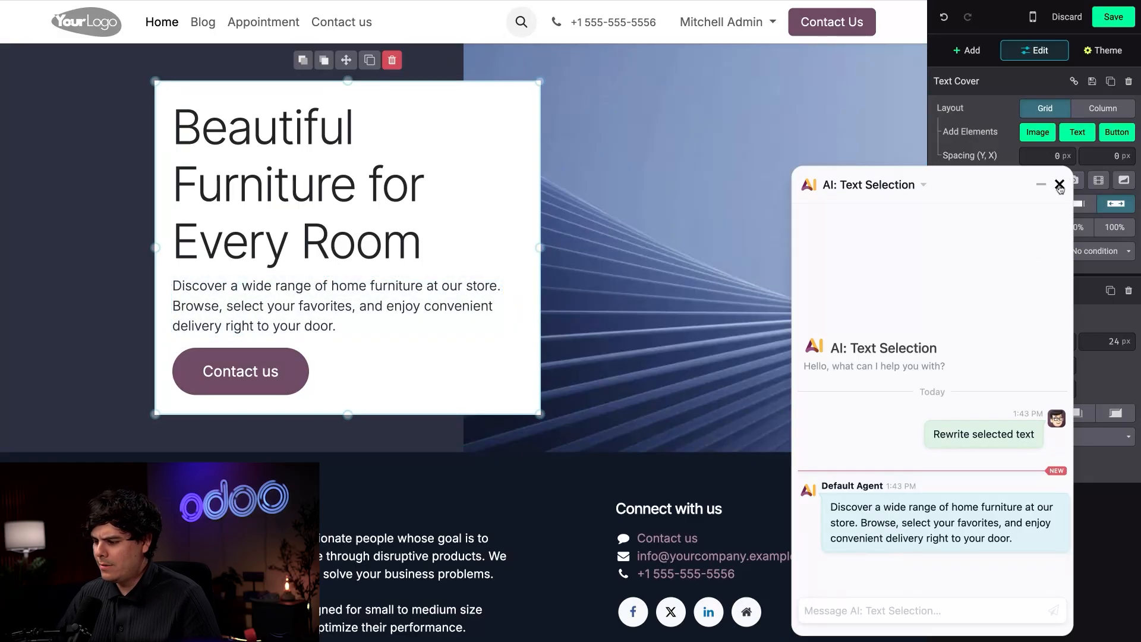
click(1060, 184)
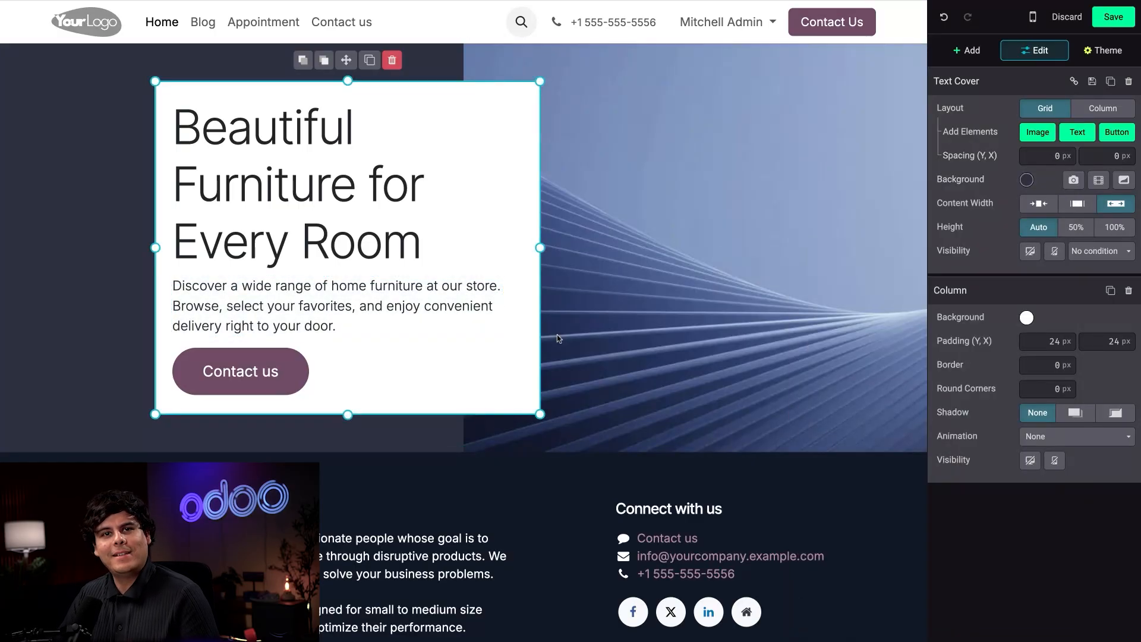
- Save the homepage edits and go to the Blog's Our Latest Posts page
click(1113, 16)
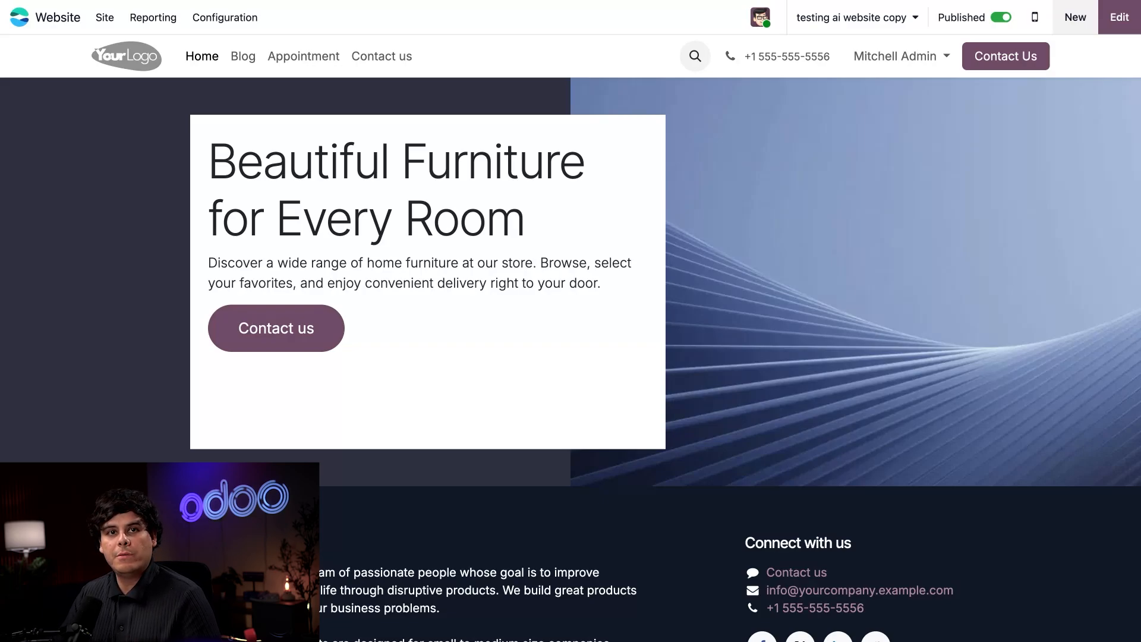
mouse_move(676, 103)
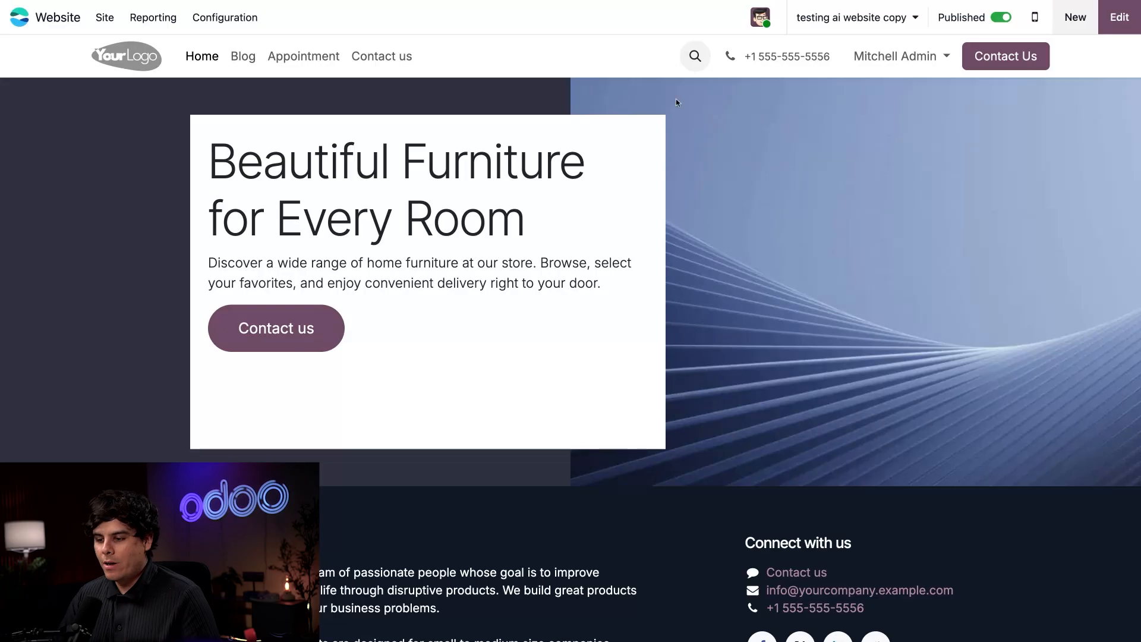
click(244, 56)
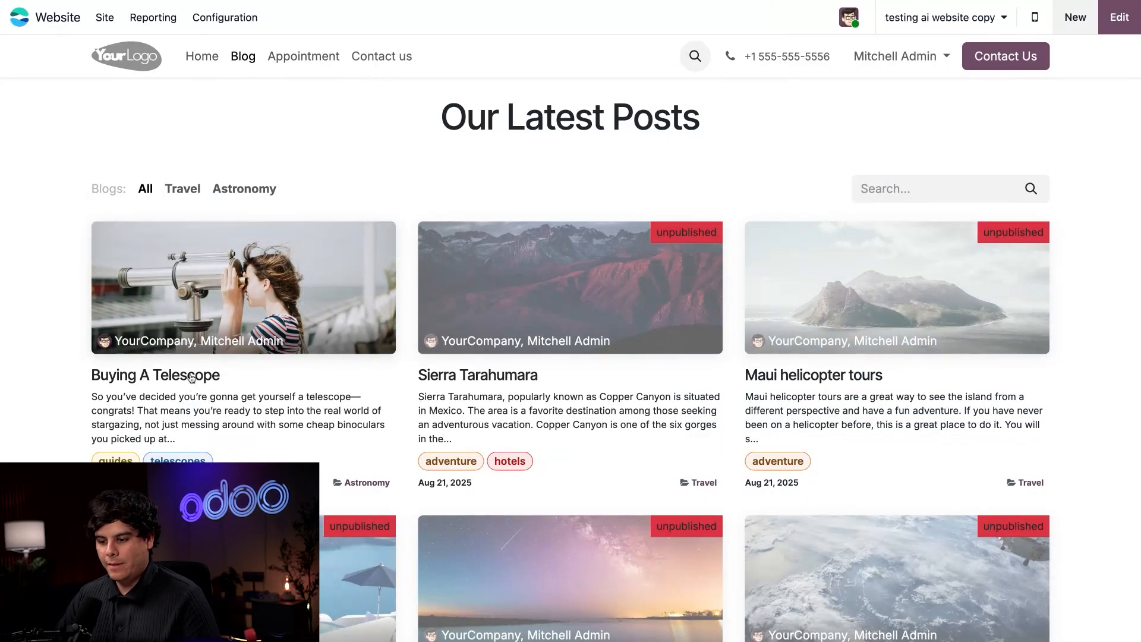
- Open the Buying A Telescope post, scroll through it, and enter edit mode
click(154, 375)
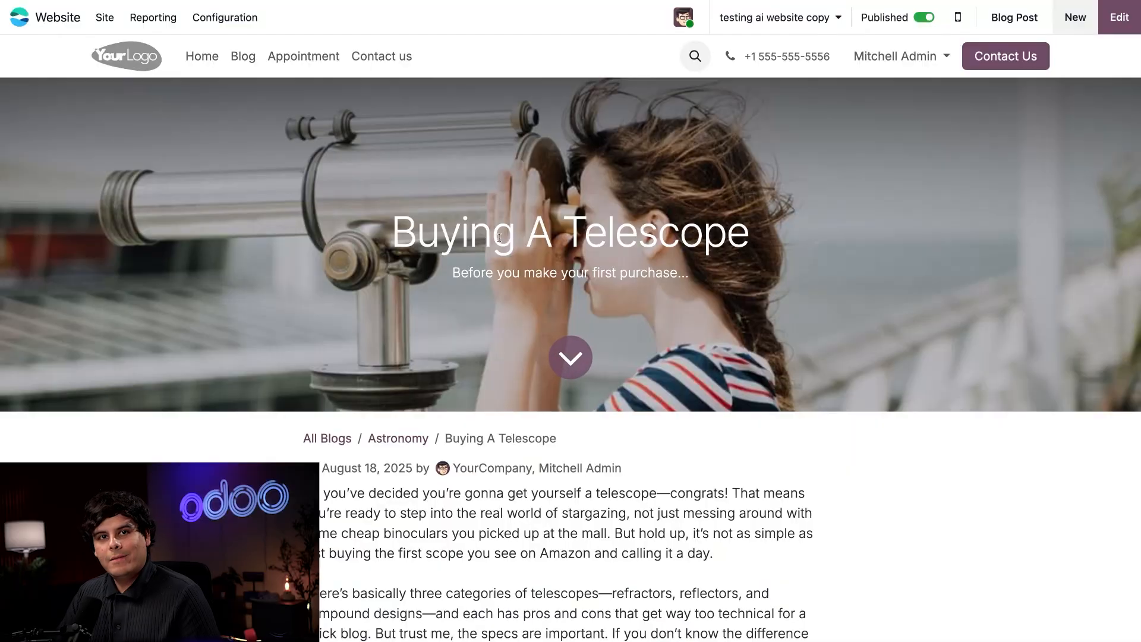
mouse_move(570, 357)
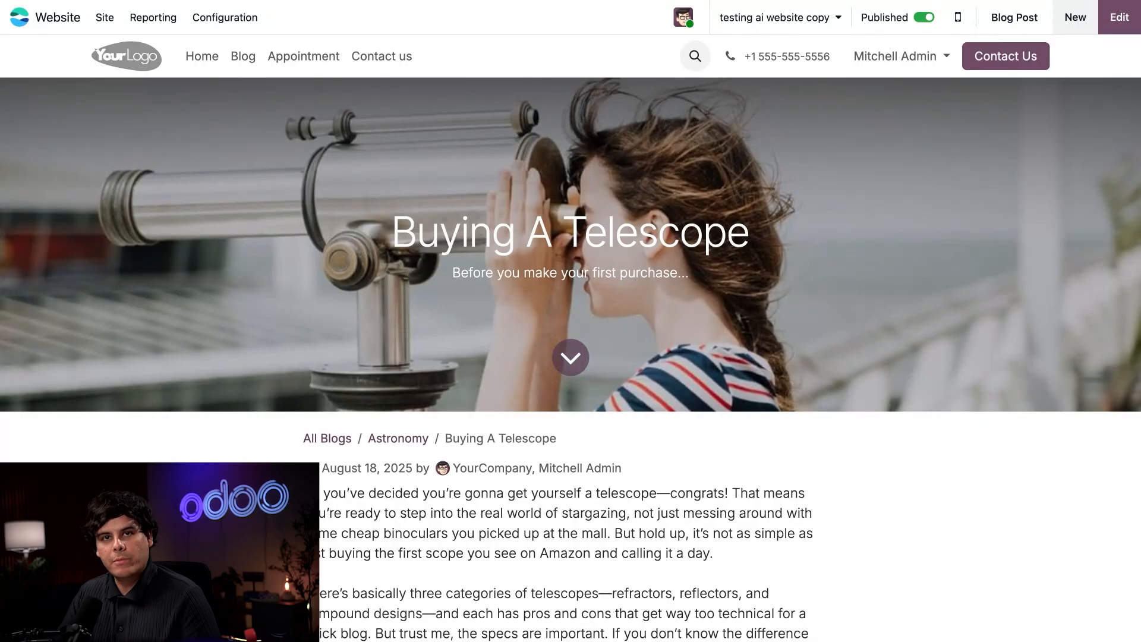
scroll(down, 3)
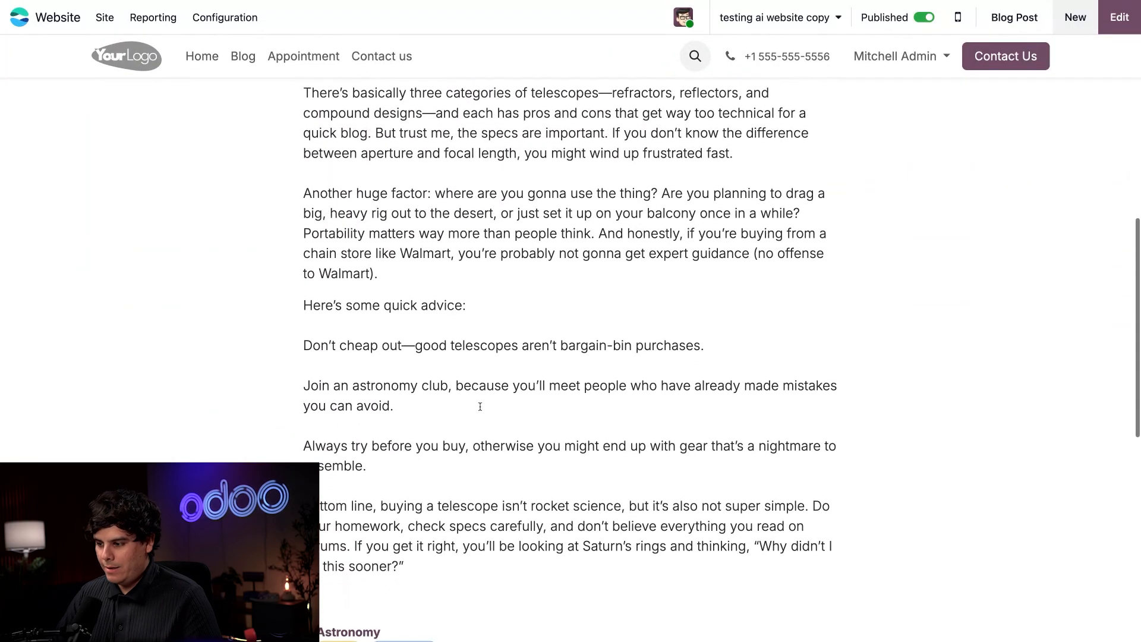
scroll(up, 3)
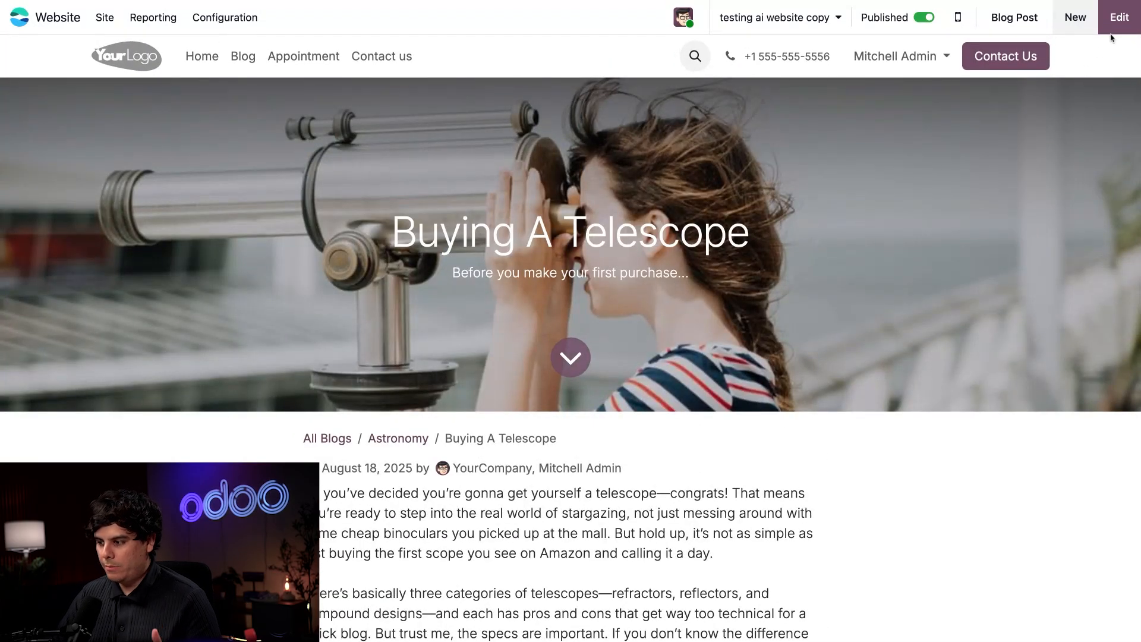
click(1119, 17)
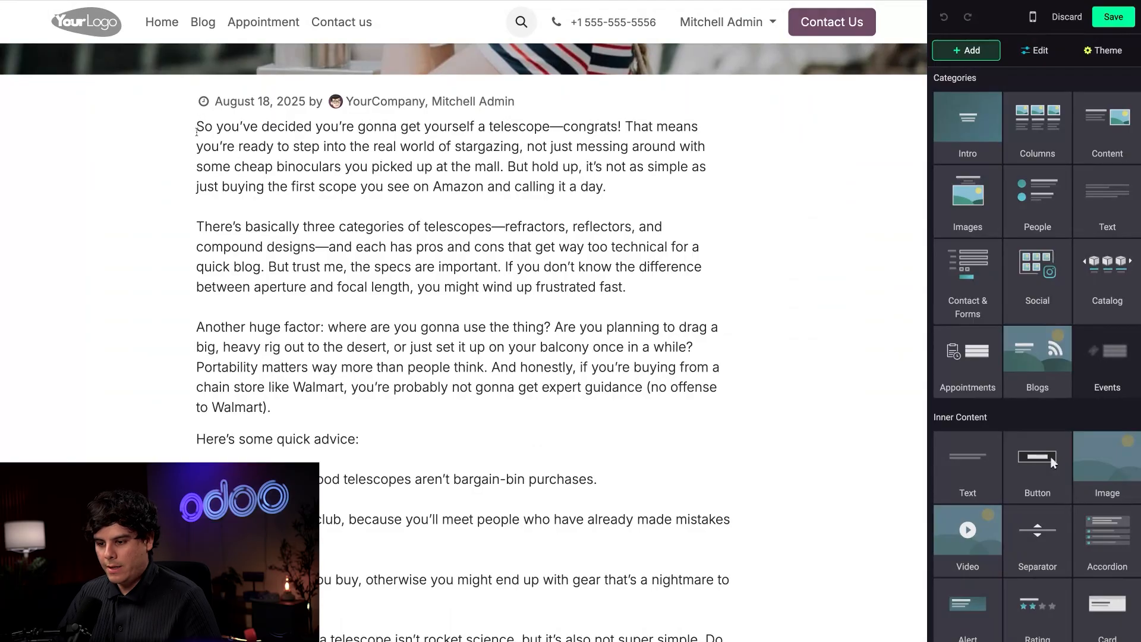
- Select the telescope post body and open the AI Text Selection chat with a brand-voice request
click(1034, 50)
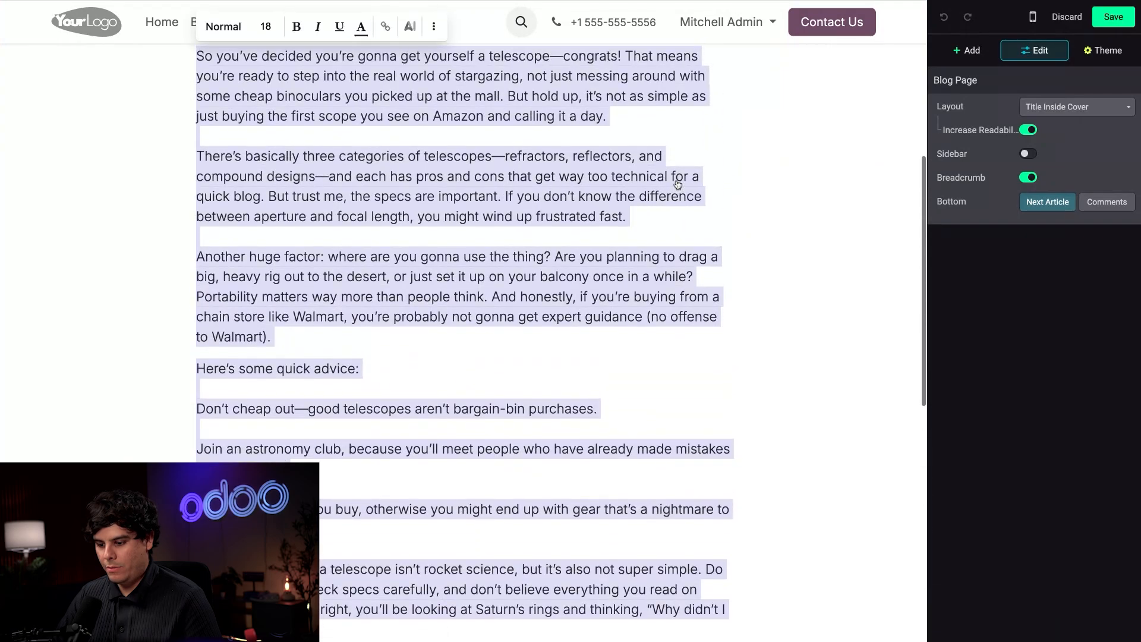
scroll(down, 3)
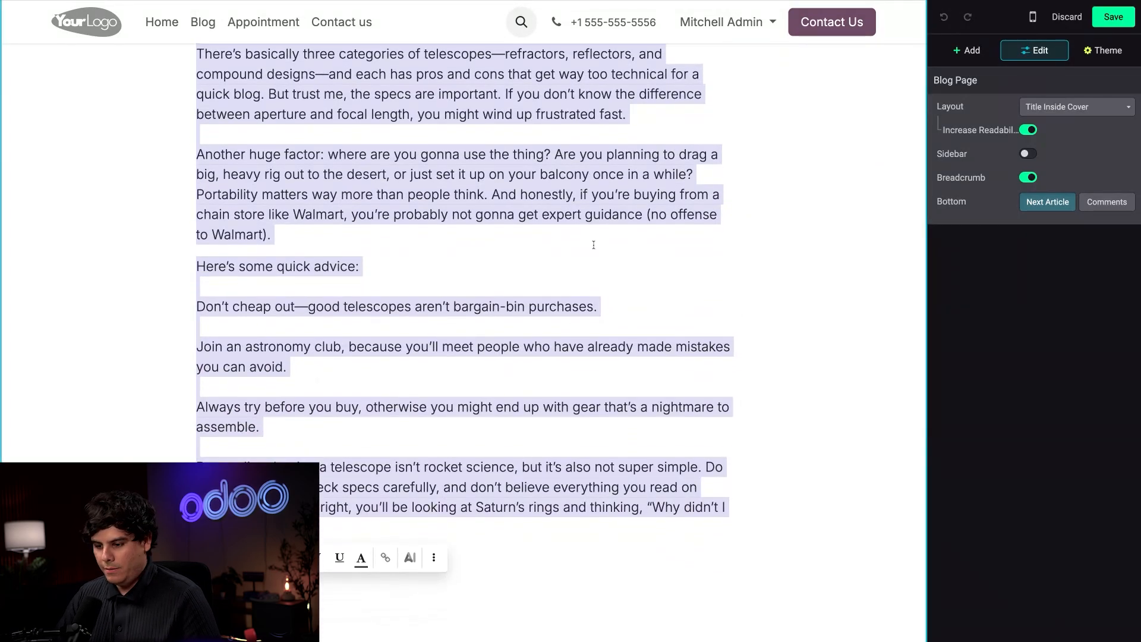
mouse_move(485, 284)
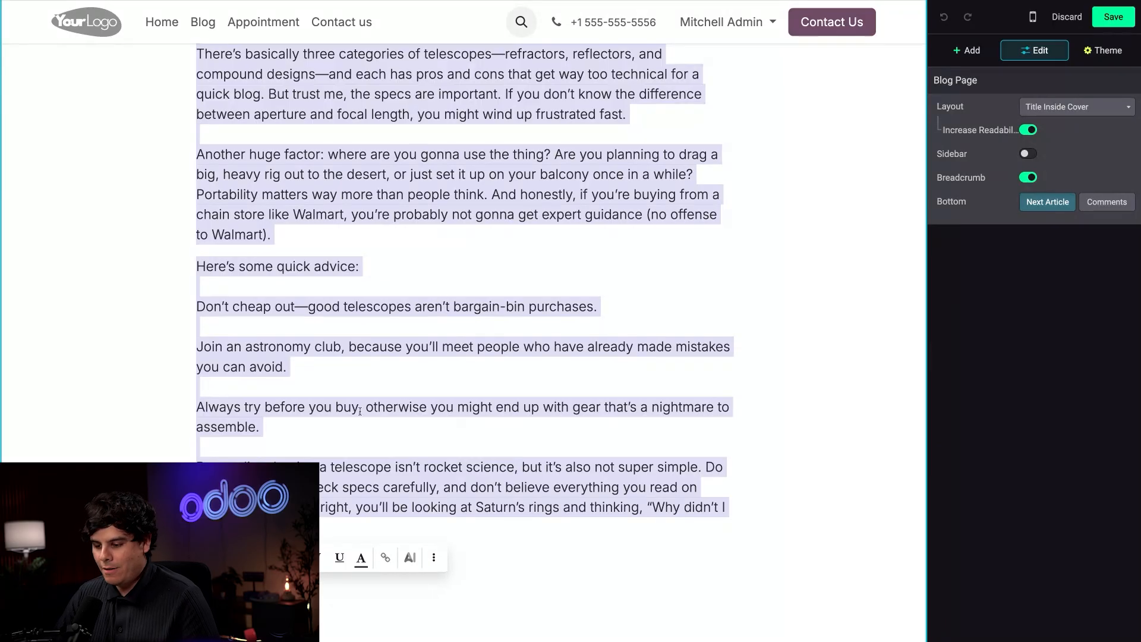
click(409, 557)
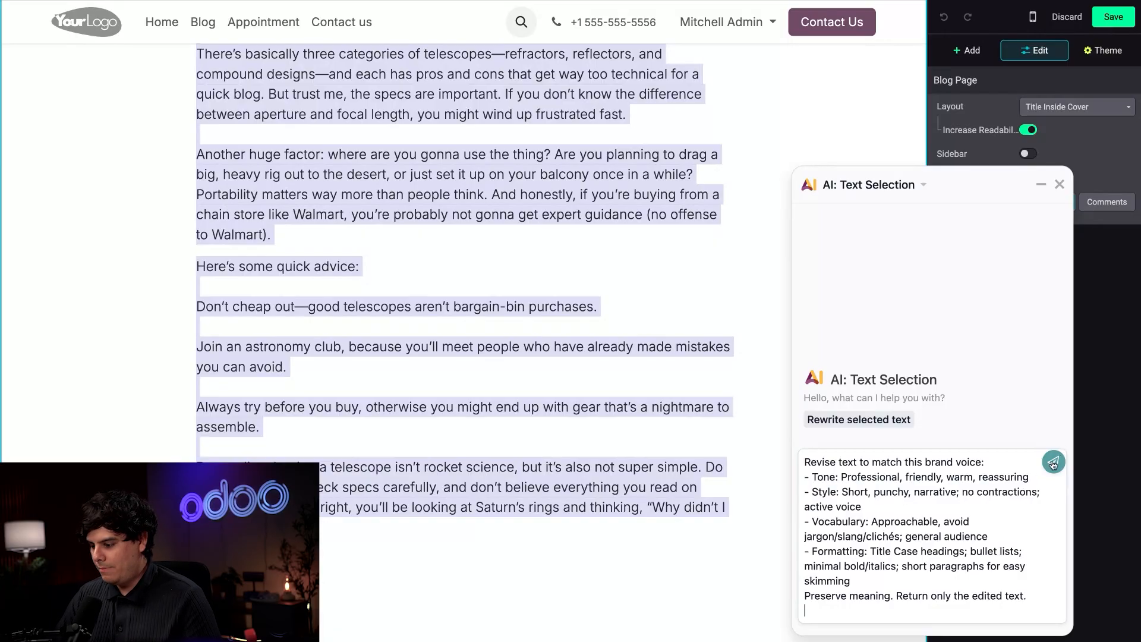
- Send the brand-voice request and review the AI reply with Title Case headings and Quick Tips
click(1052, 462)
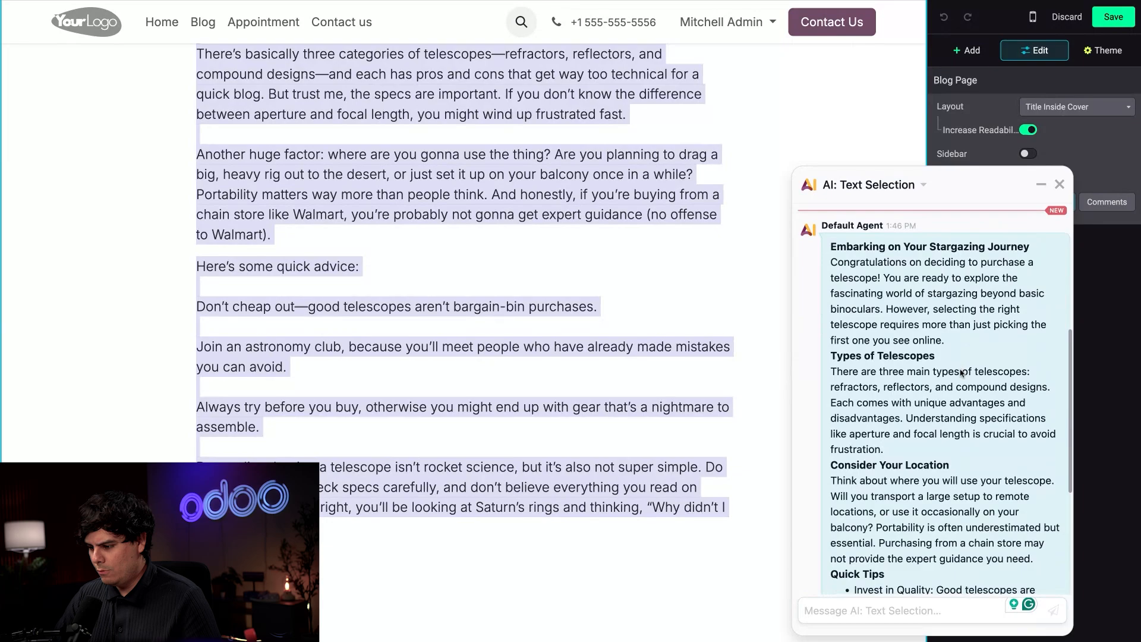
scroll(up, 3)
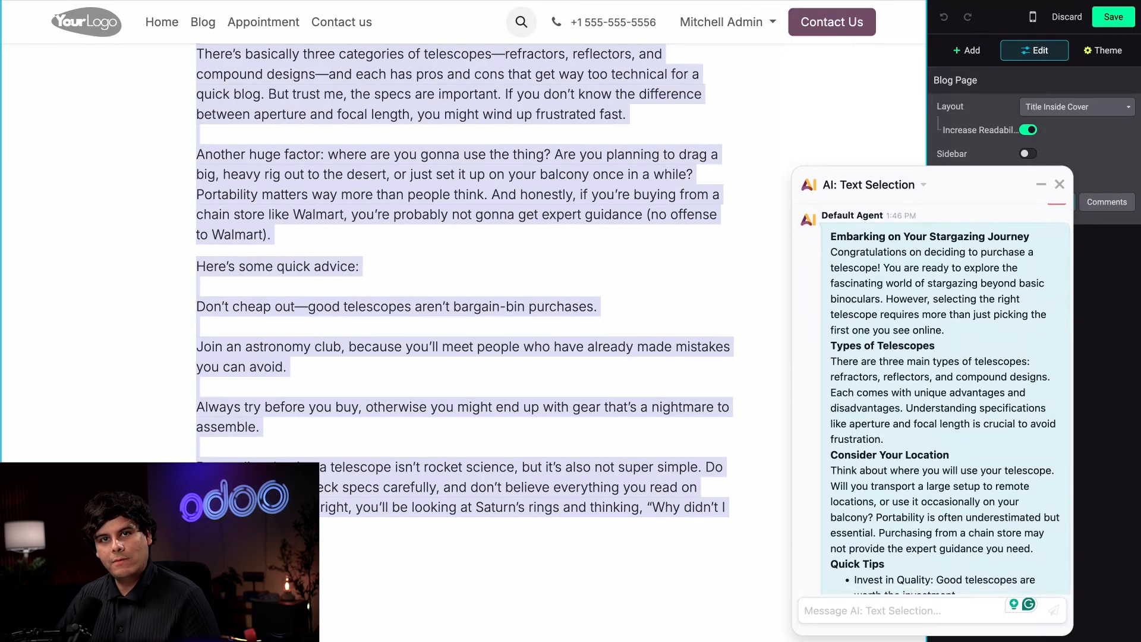
scroll(down, 3)
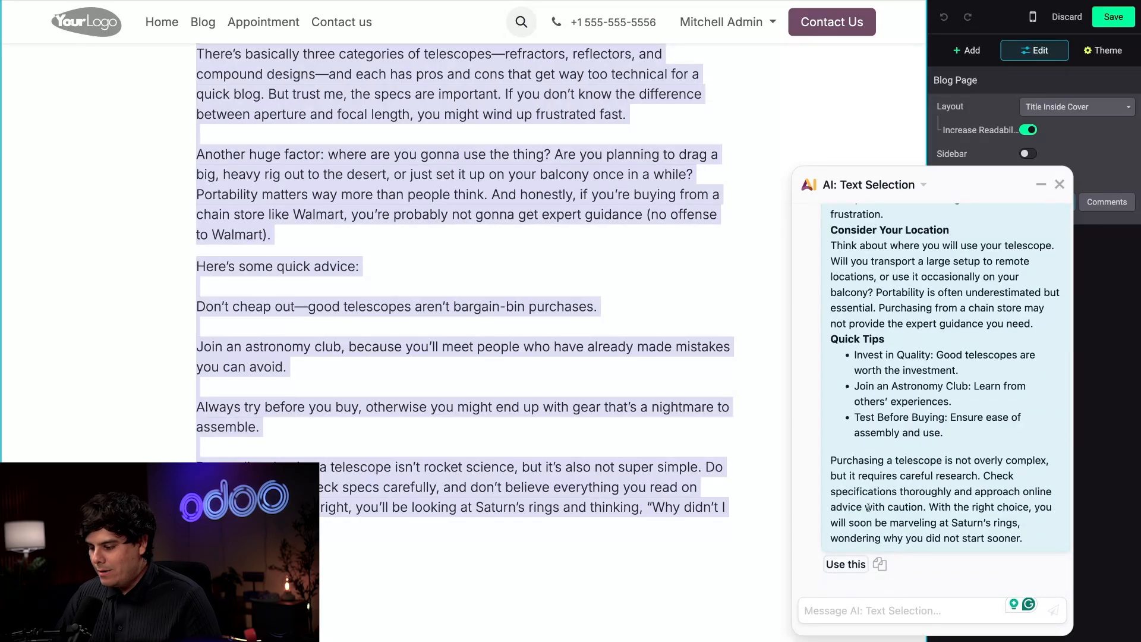
- Apply the AI rewrite to the telescope post body and close the AI chat
click(845, 564)
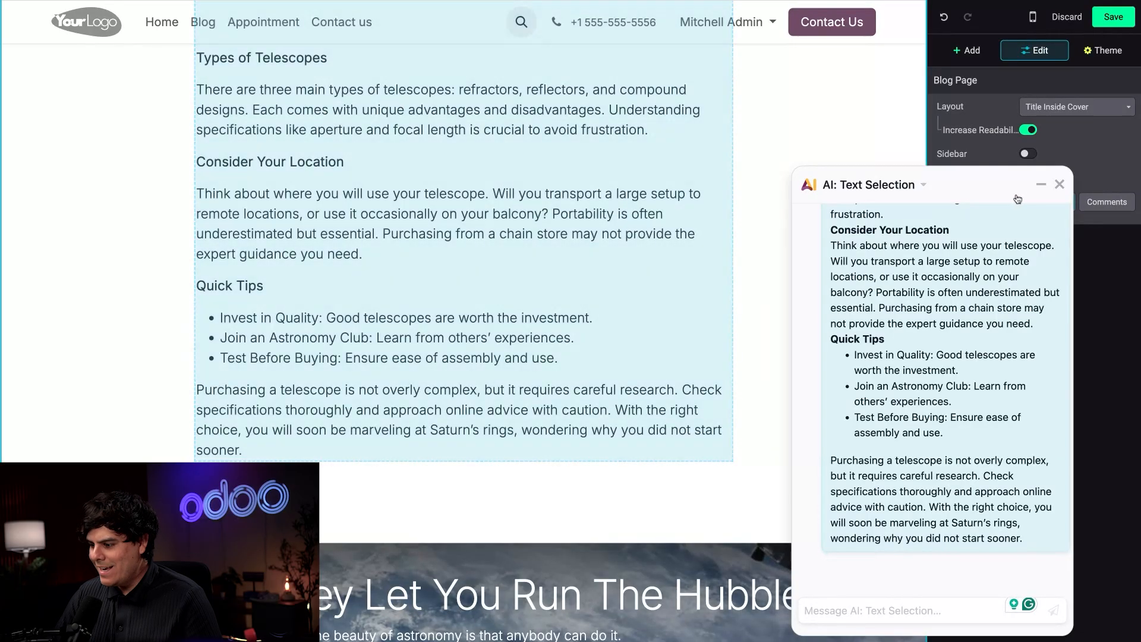
click(1027, 177)
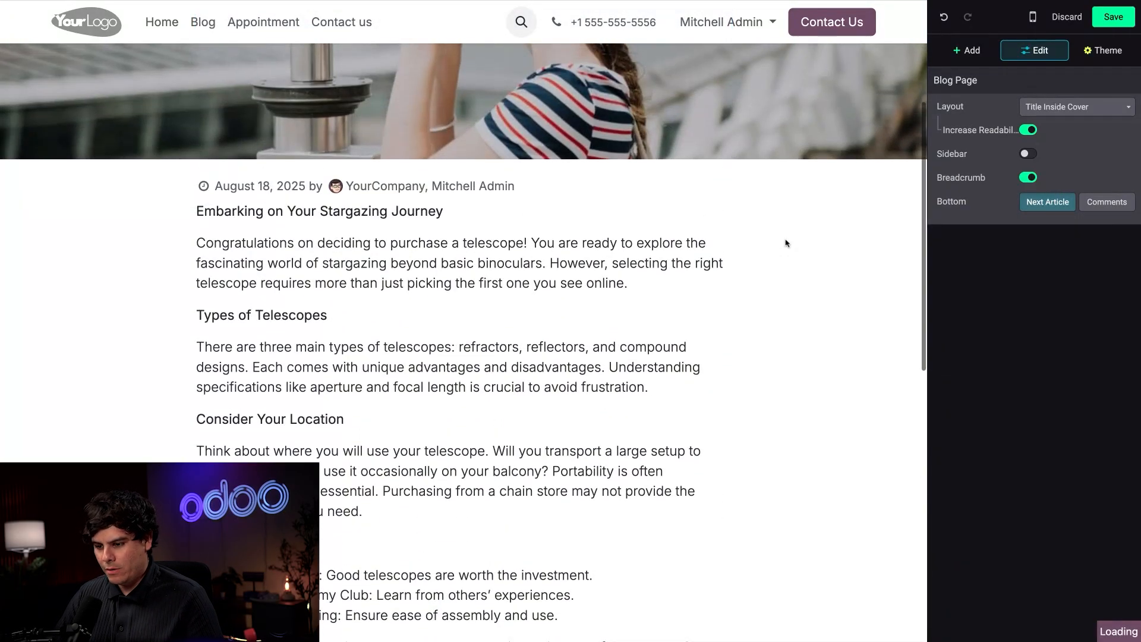
scroll(down, 3)
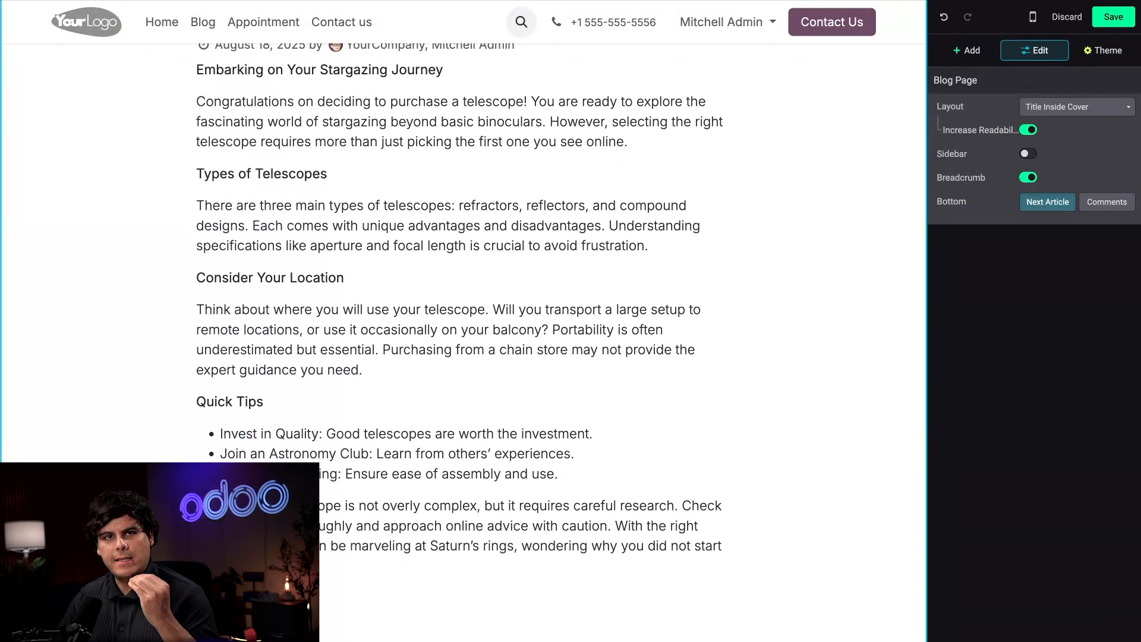